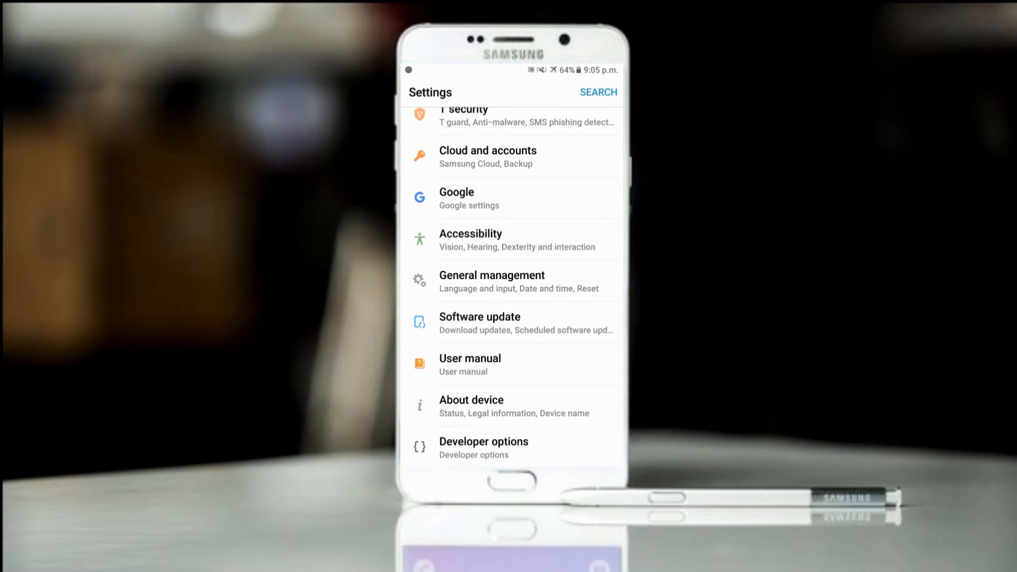
Unlock developer mode by tapping the build number under software information
click(491, 447)
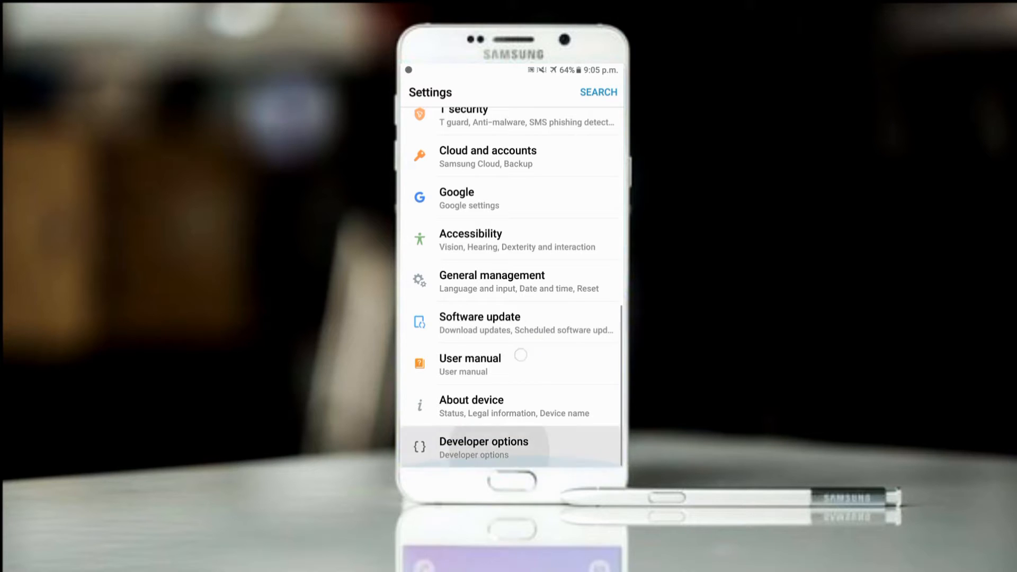
click(471, 406)
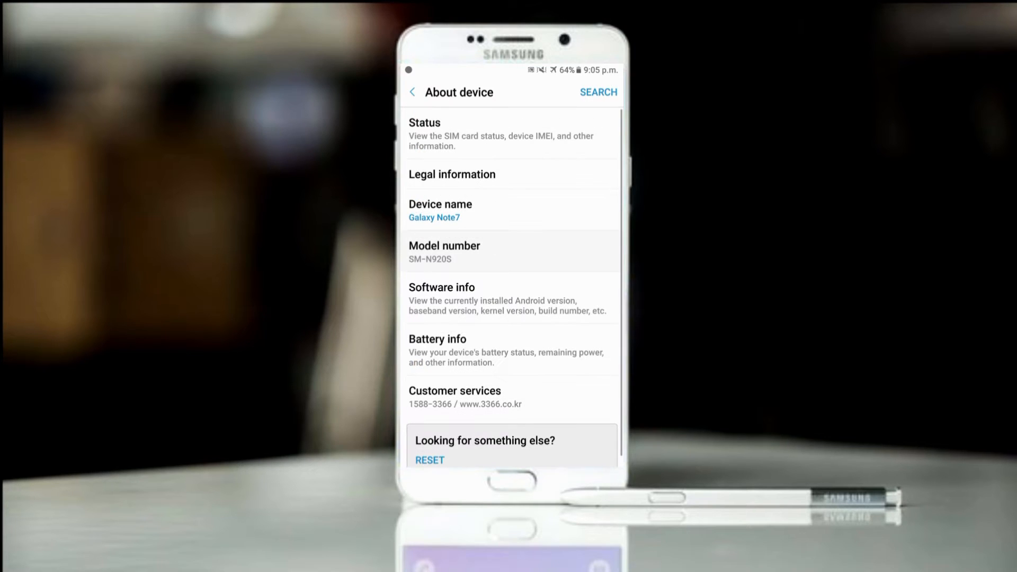
click(442, 295)
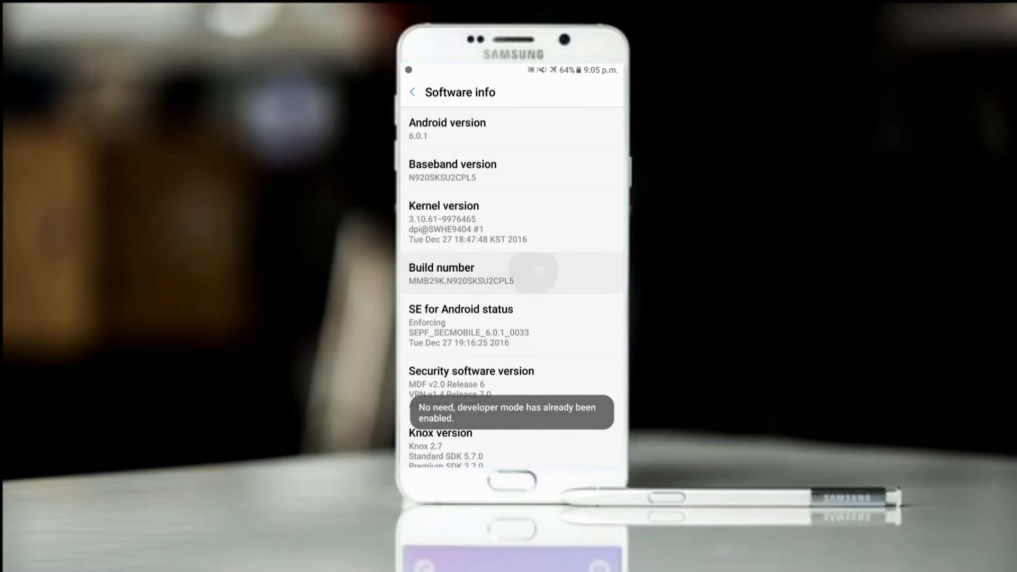
click(413, 92)
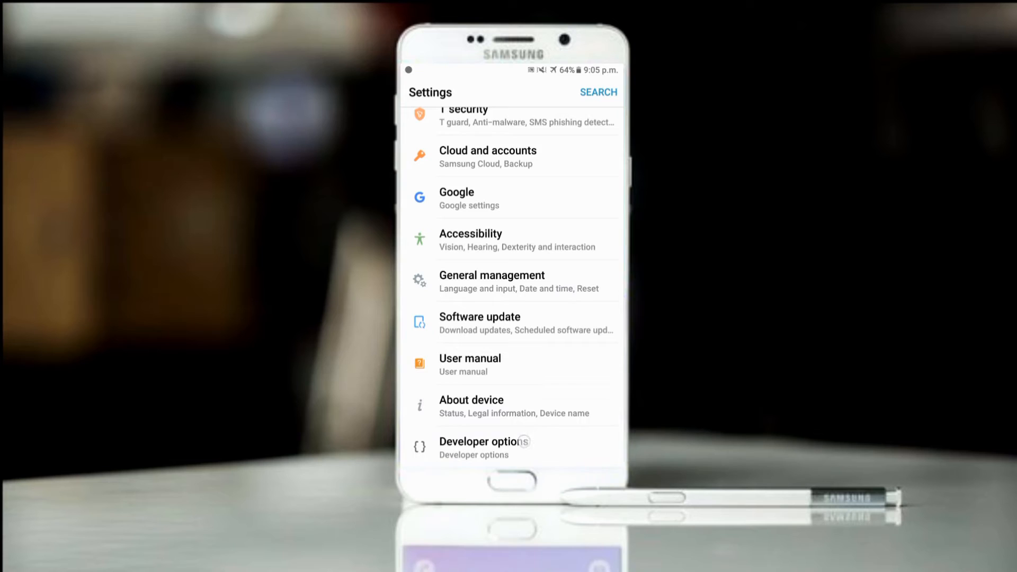
In Developer options, open Simulate colour space to pick Monochromacy
click(480, 448)
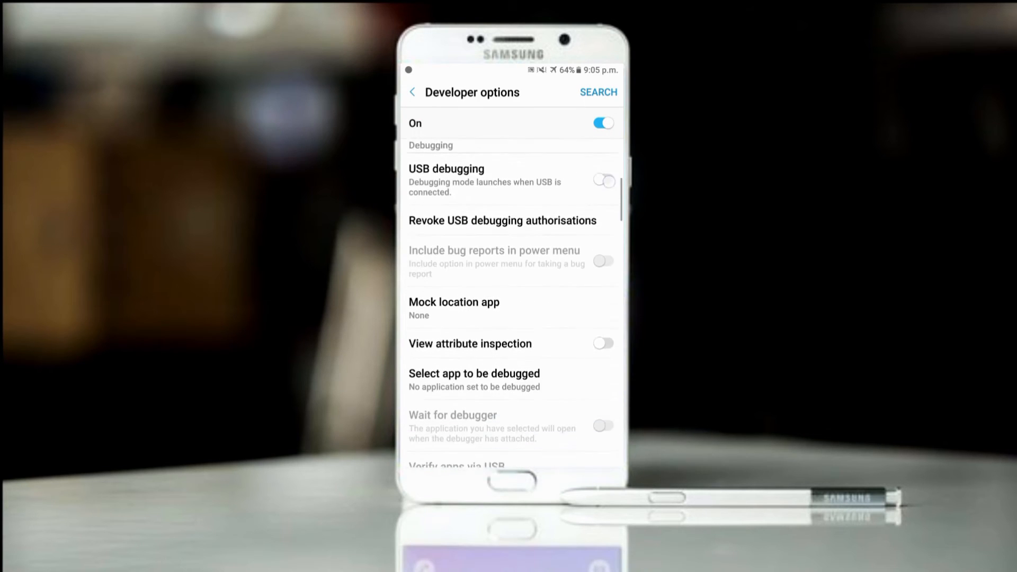
scroll(down, 3)
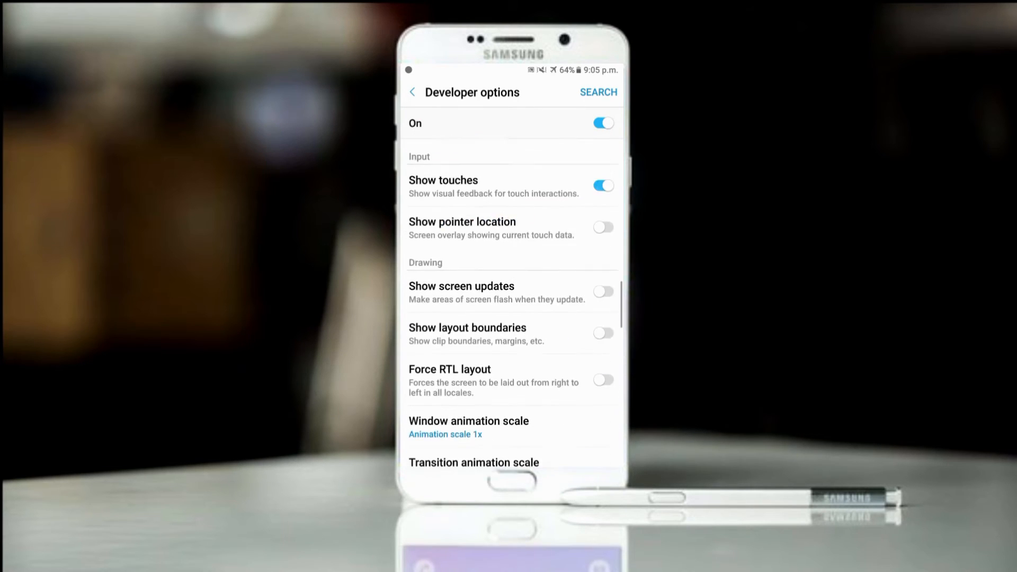
scroll(down, 3)
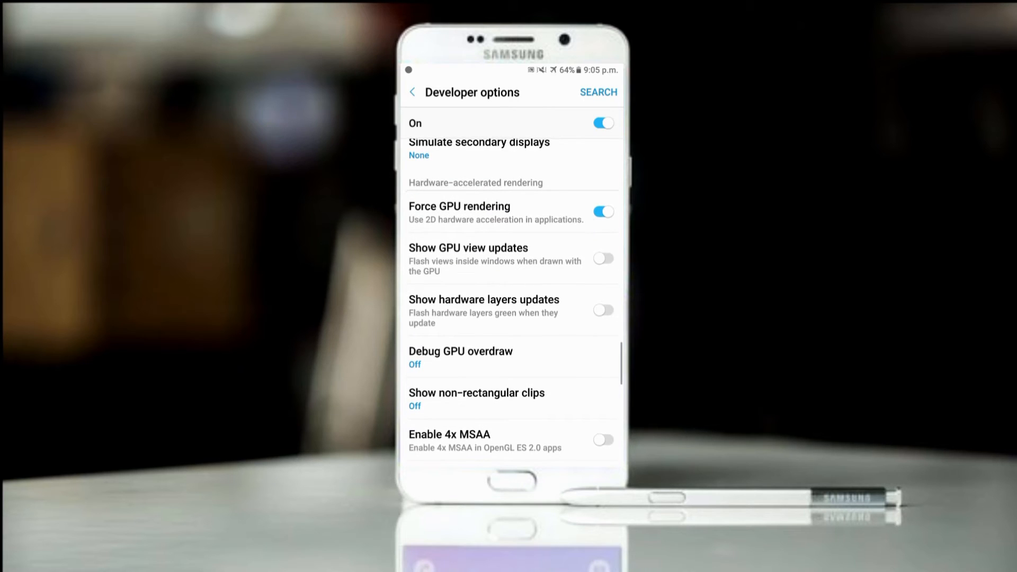
scroll(down, 3)
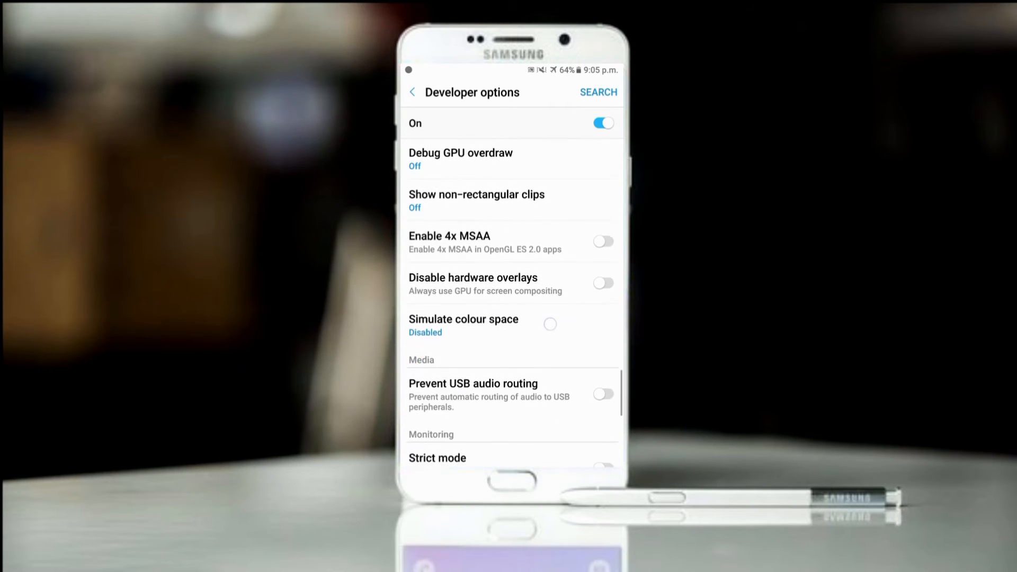
scroll(down, 3)
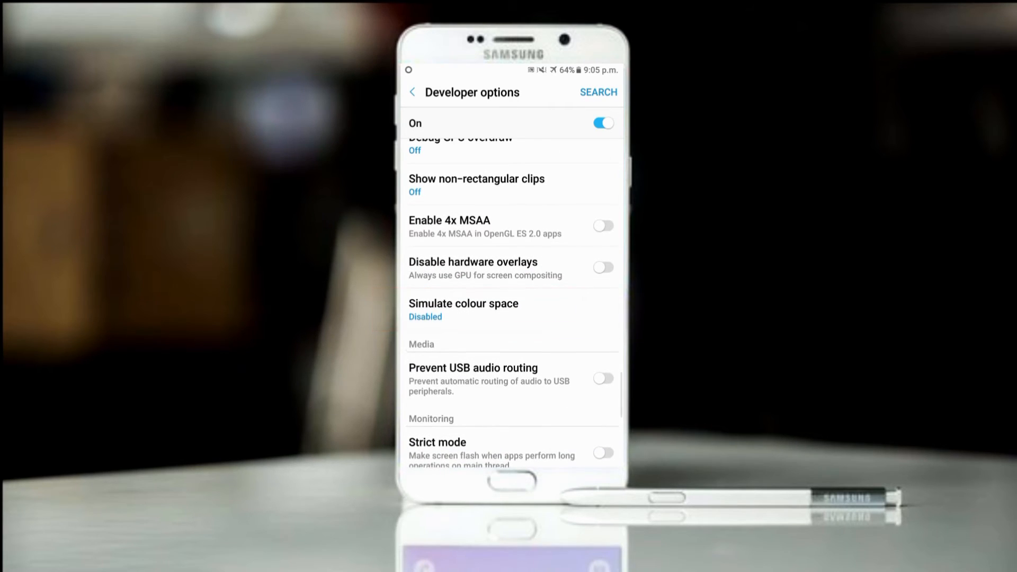
click(463, 303)
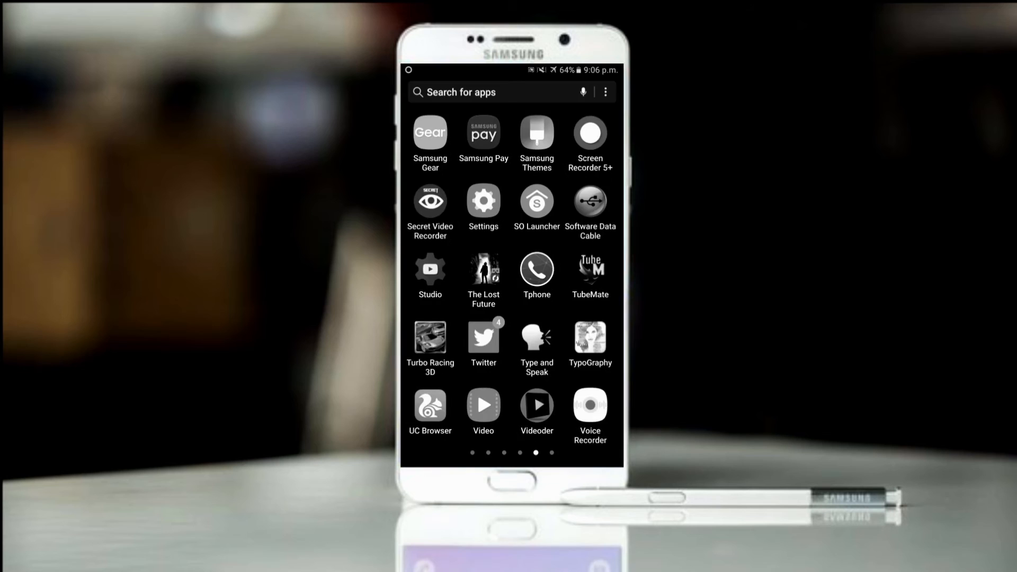
scroll(left, 3)
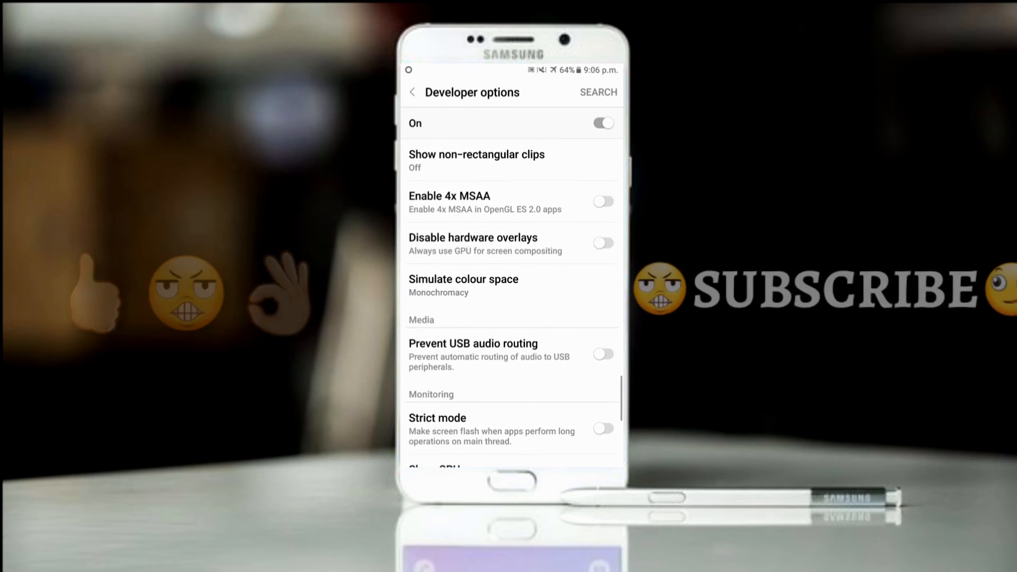
Set Simulate colour space to Disabled to restore full colour
click(463, 285)
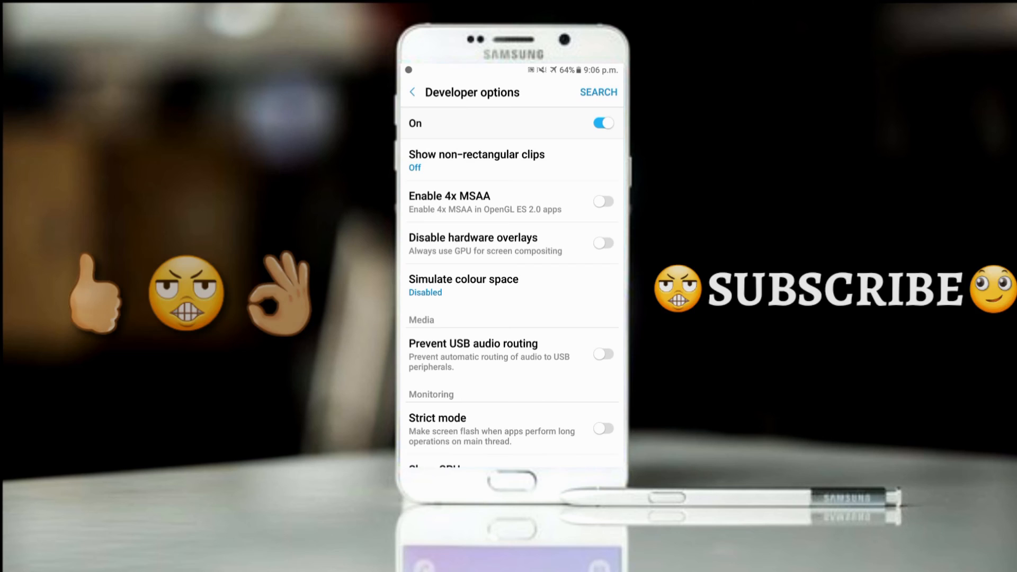